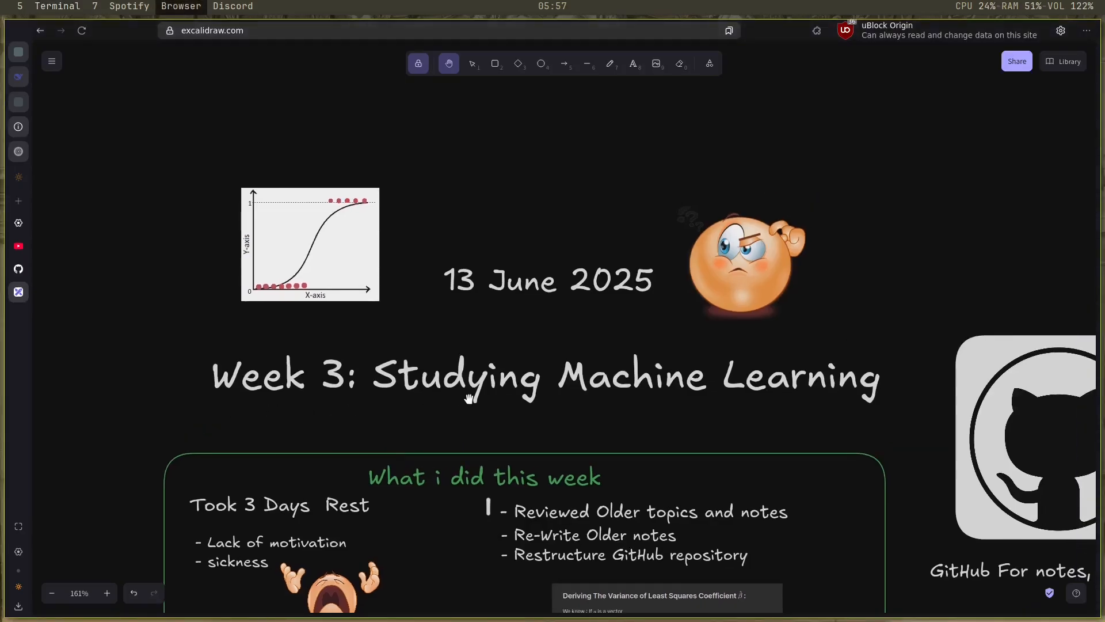
mouse_move(485, 429)
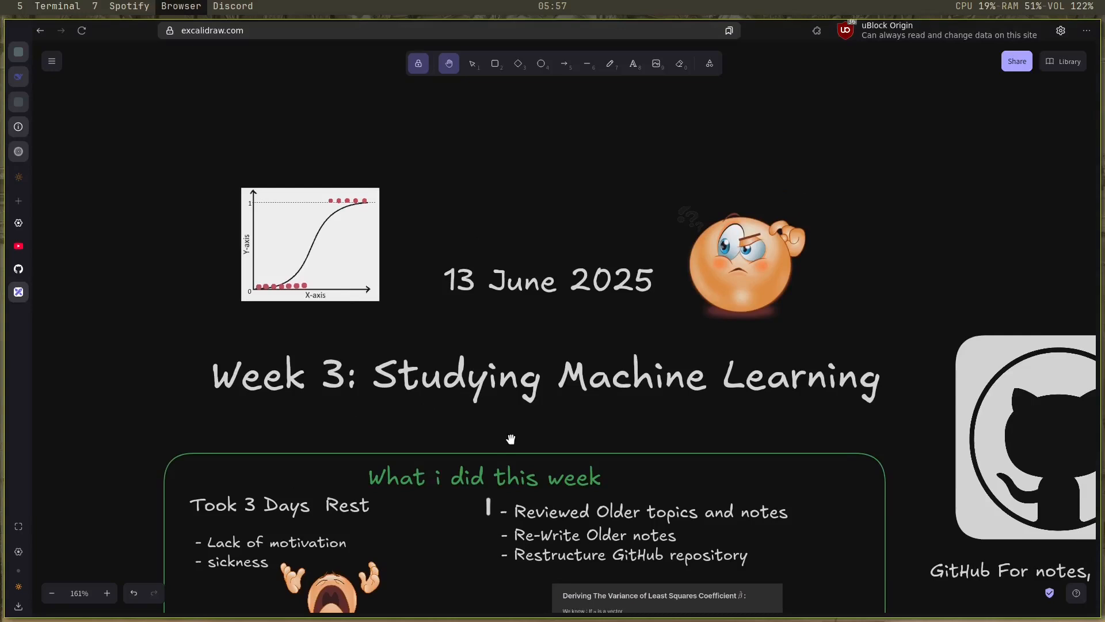
Scroll down from the board title until the 'What i did this week' box is centered
scroll("down", 3)
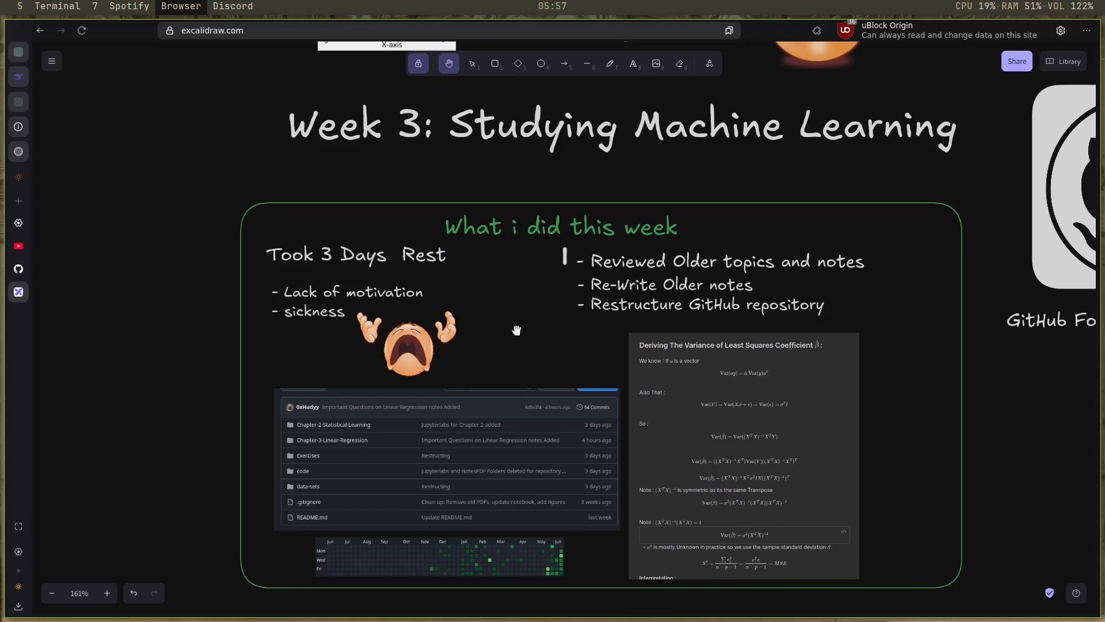
mouse_move(535, 331)
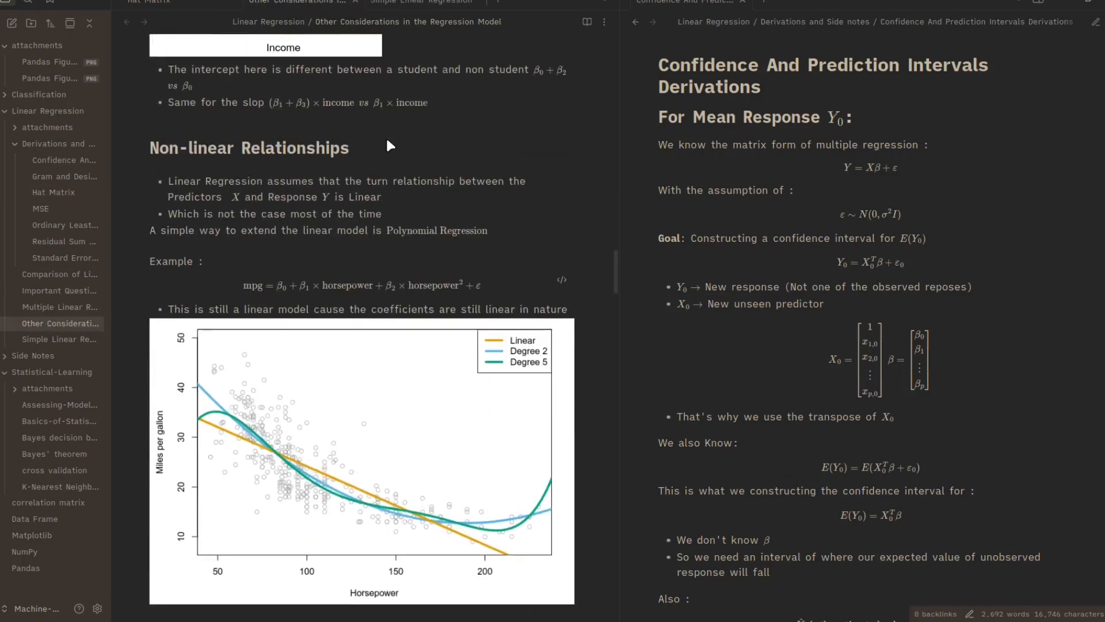
scroll("down", 3)
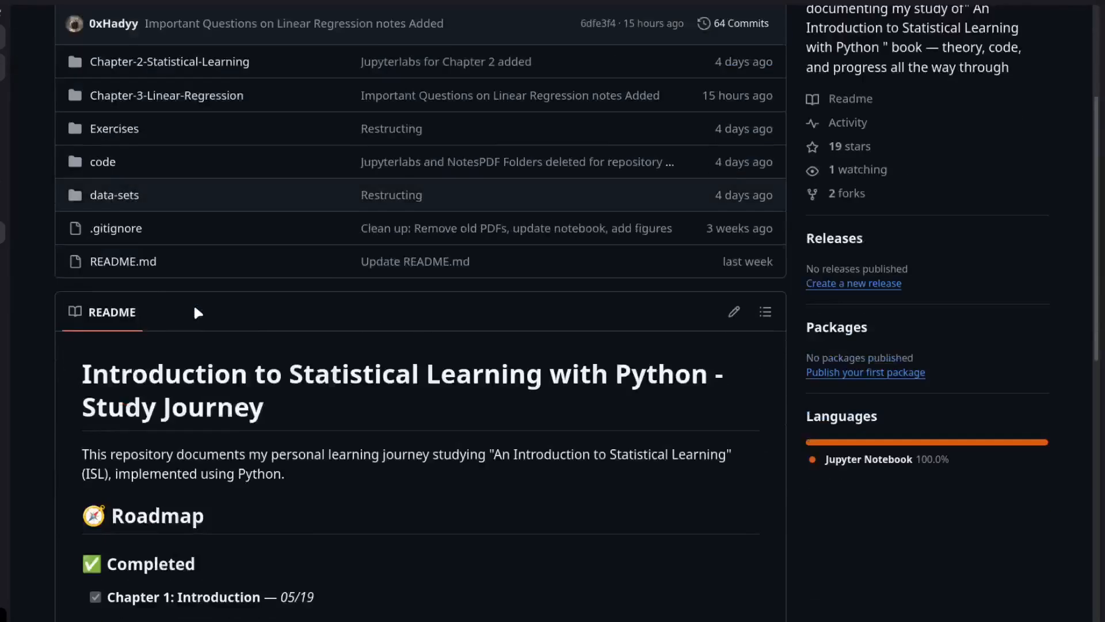
Open Chapter-3-Linear-Regression, then Derivations and Side notes, then Standard Error Derivation.pdf
scroll("up", 3)
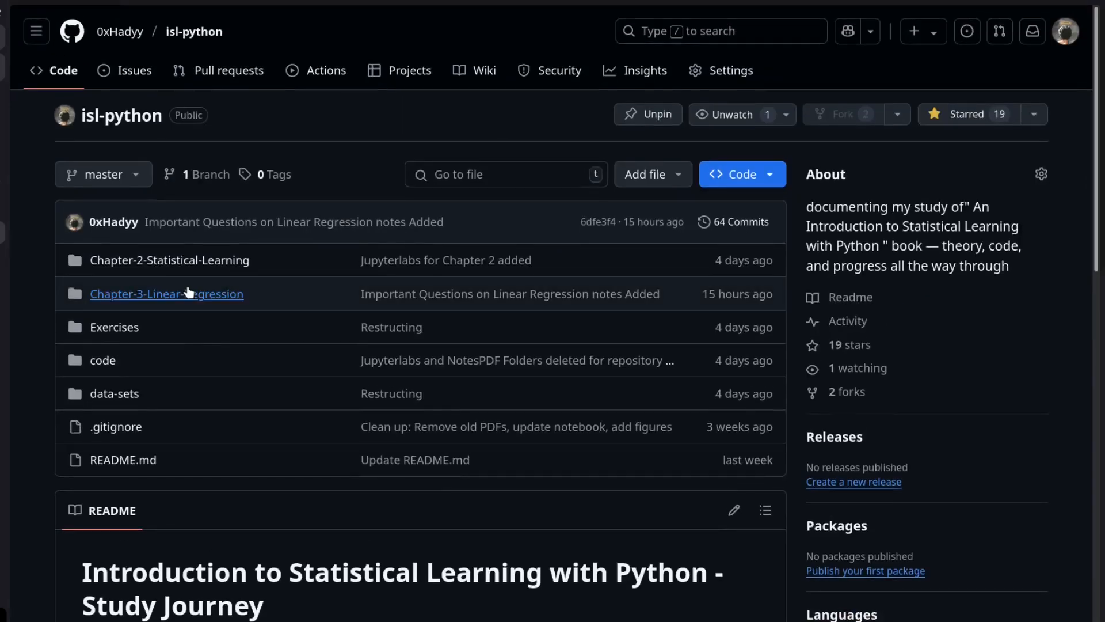
left_click(167, 295)
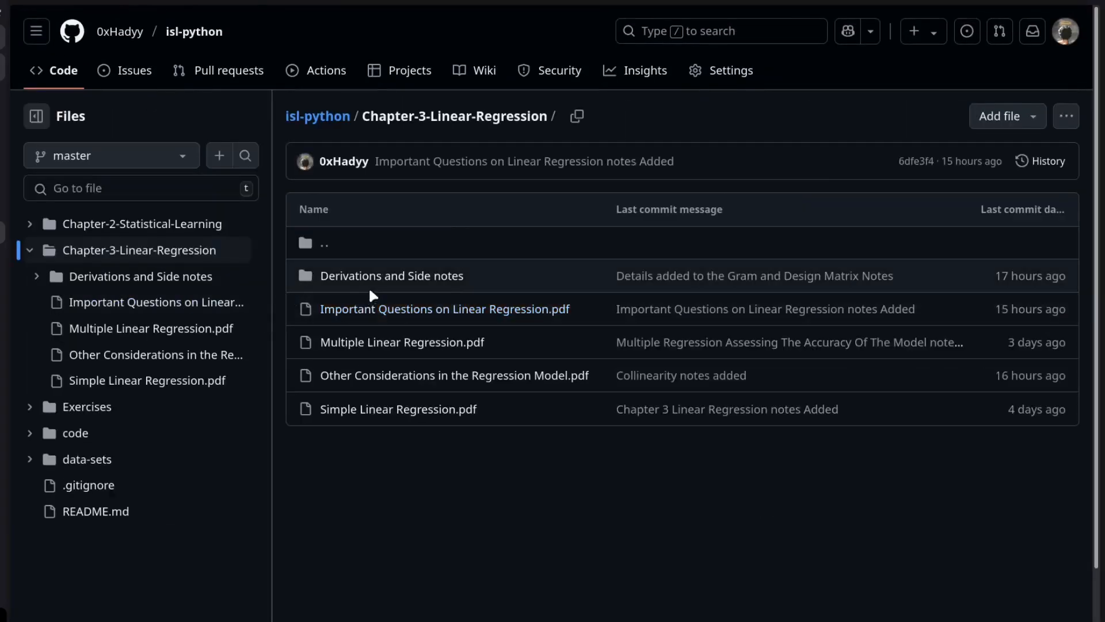
left_click(392, 276)
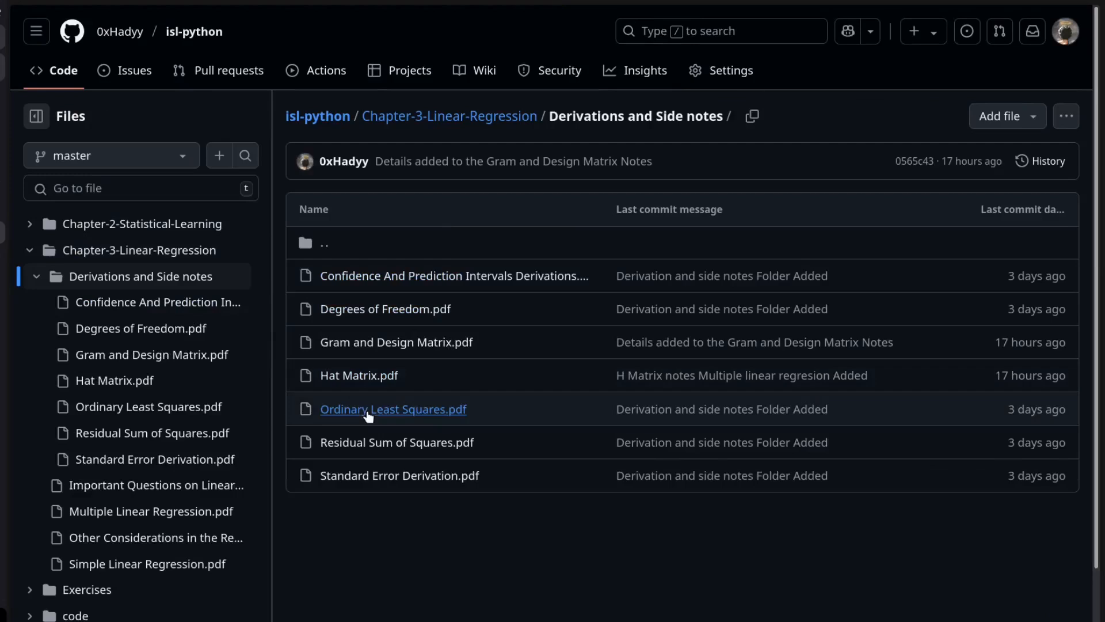
left_click(399, 475)
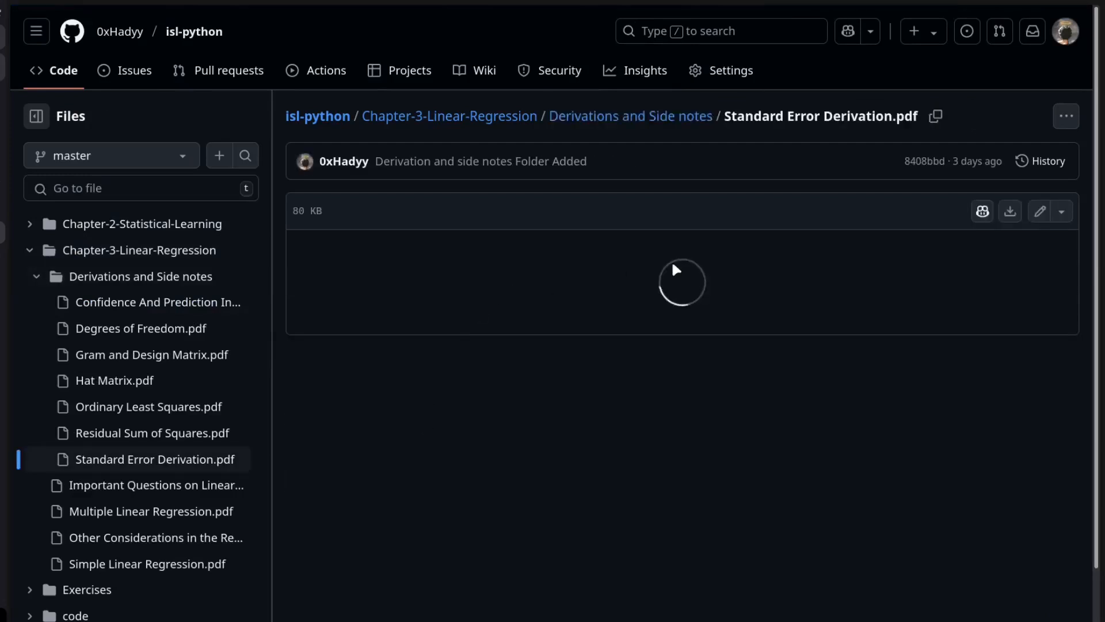
scroll("down", 3)
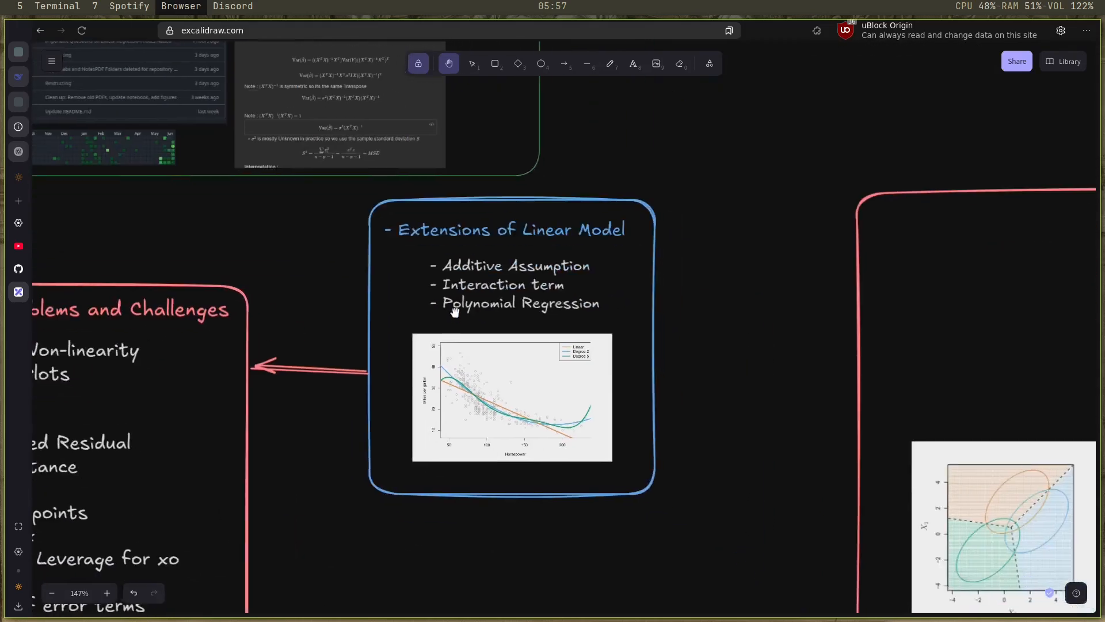
mouse_move(478, 250)
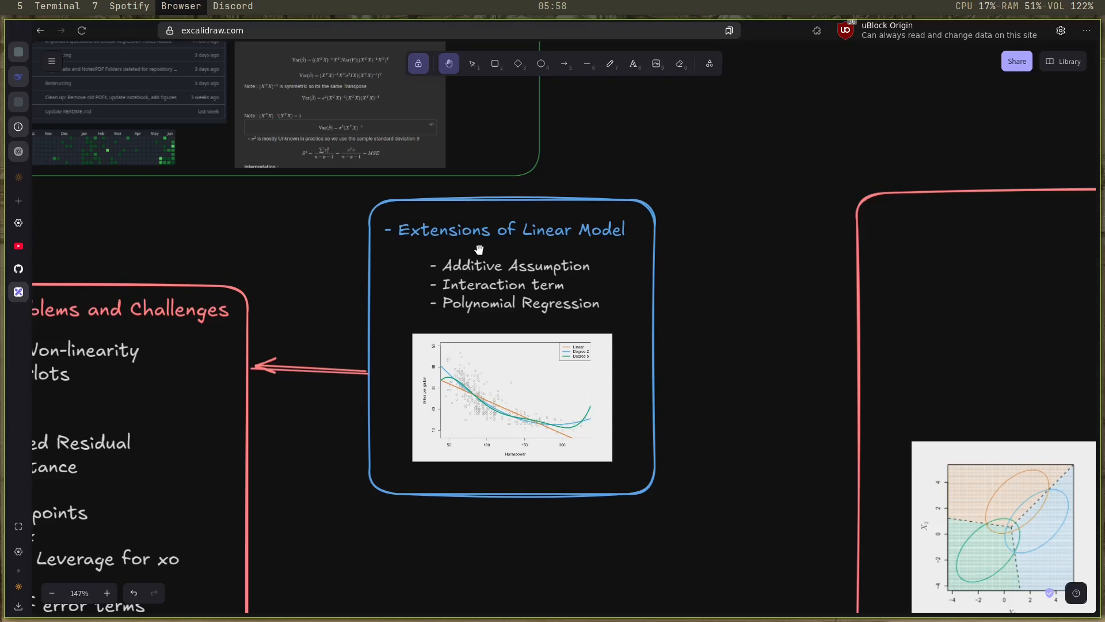
mouse_move(285, 274)
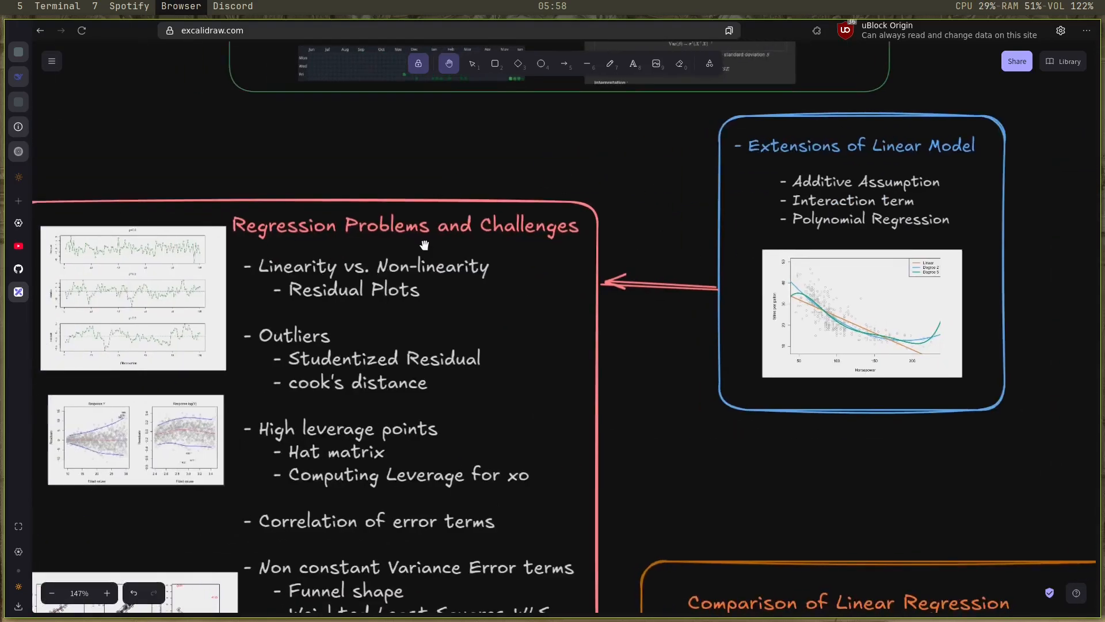
mouse_move(336, 243)
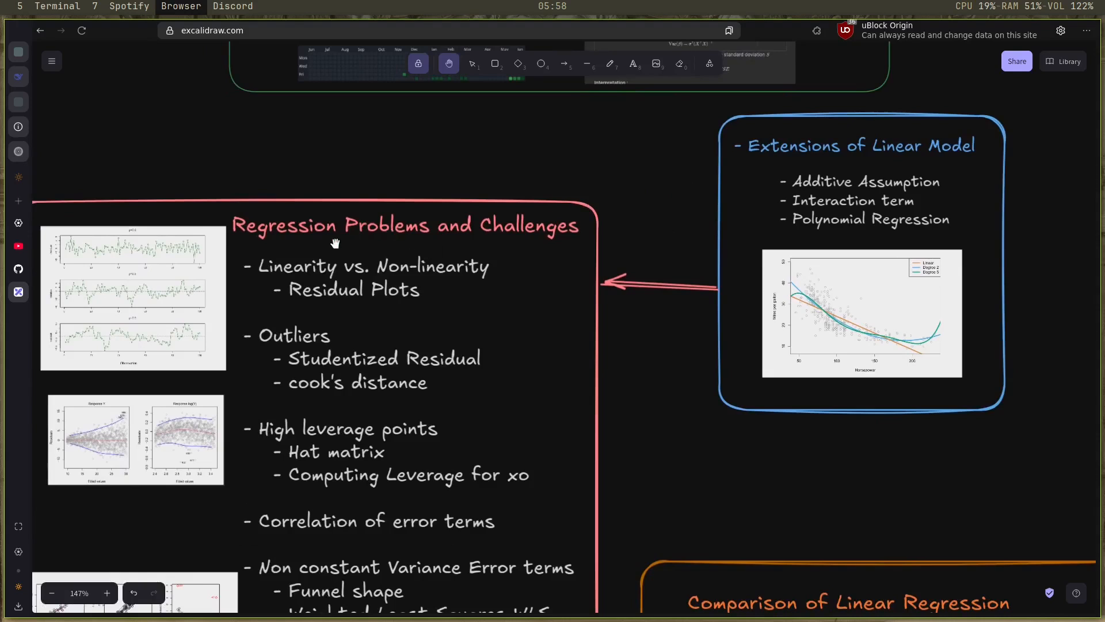
mouse_move(398, 308)
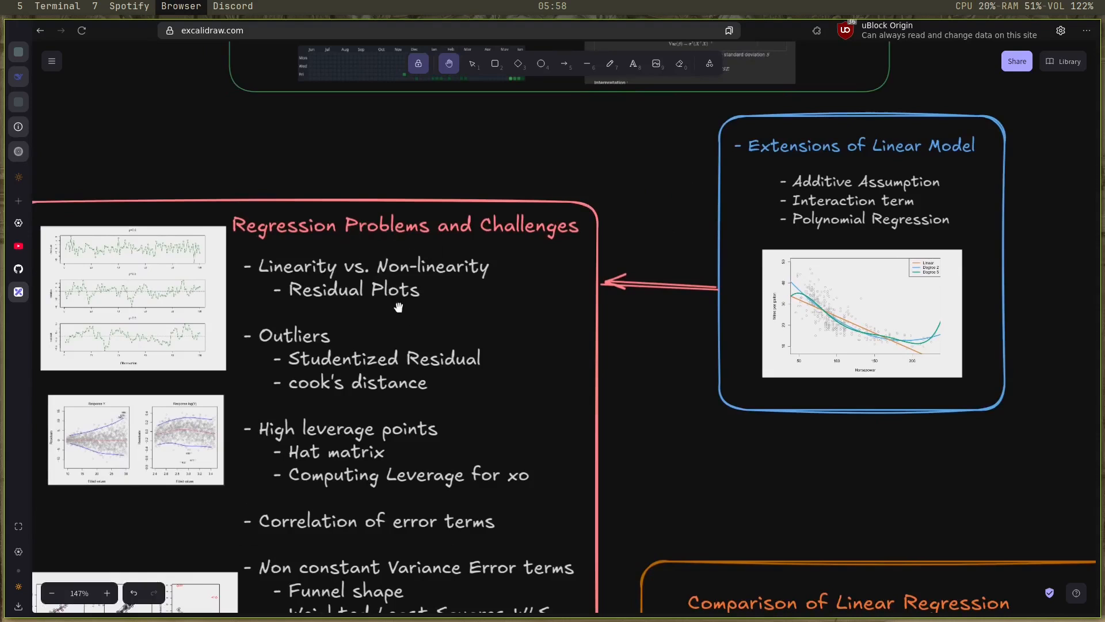
Scroll through the red box past outliers, high leverage points, collinearity and variance inflation factor
scroll("down", 3)
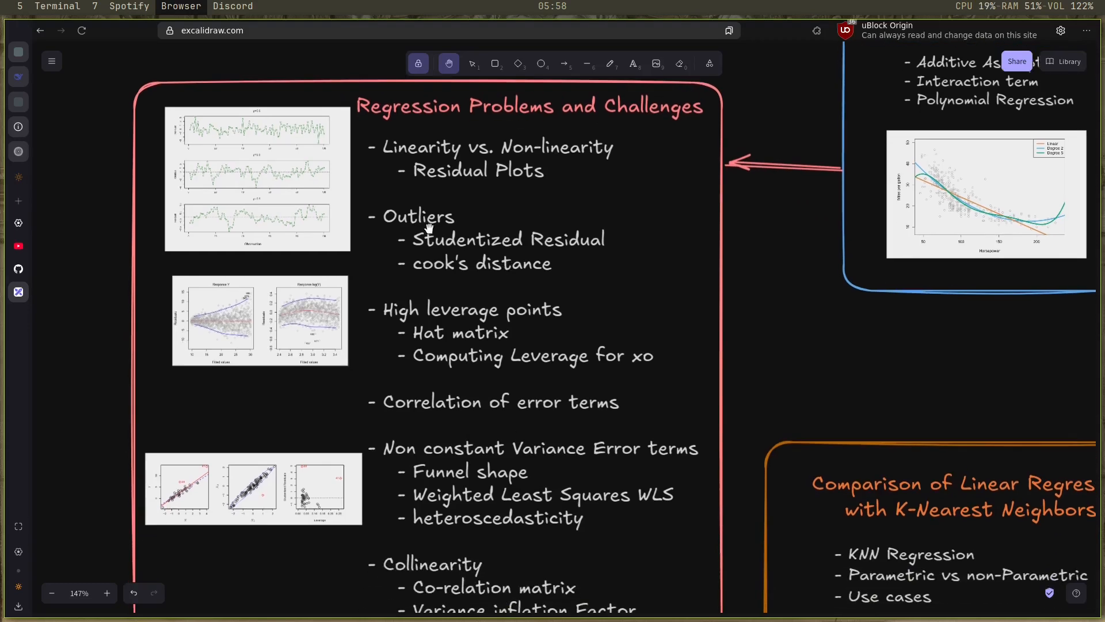
mouse_move(514, 234)
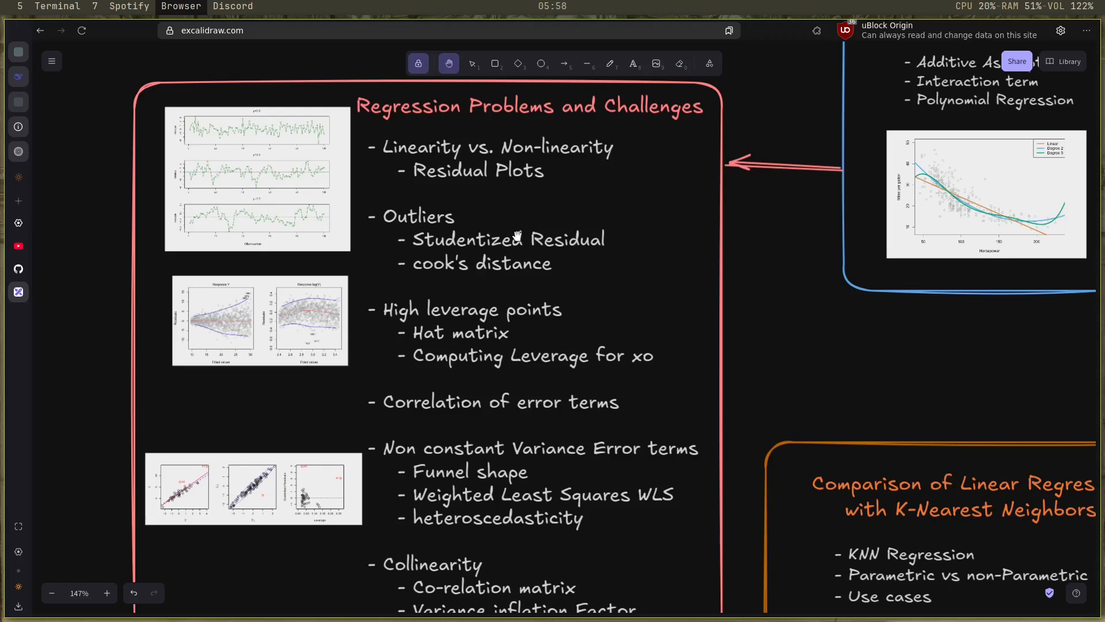
mouse_move(585, 250)
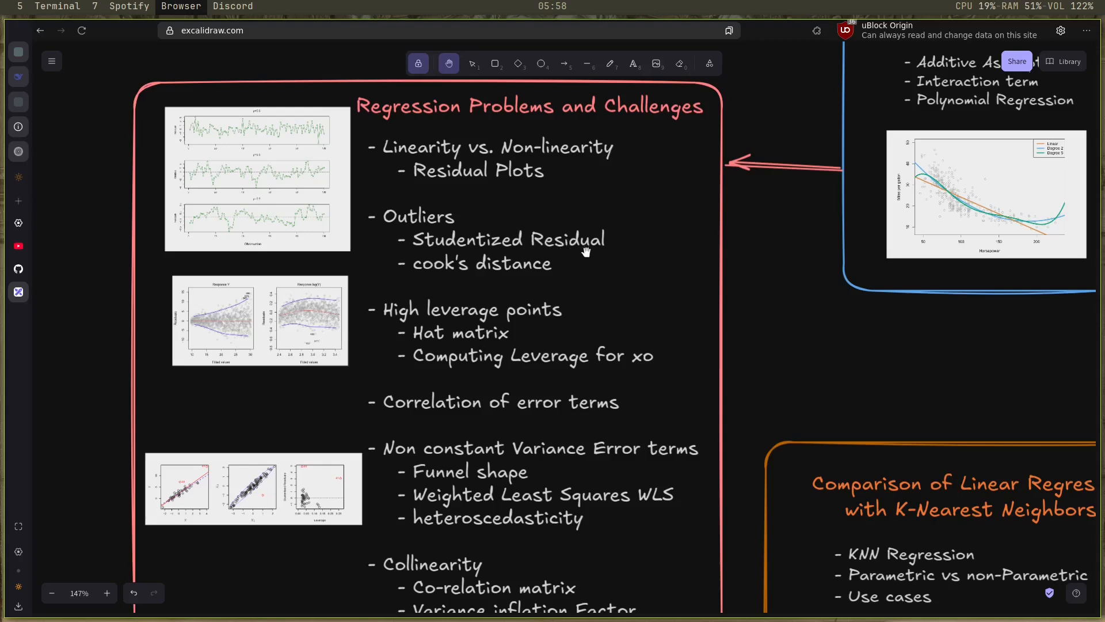
mouse_move(495, 312)
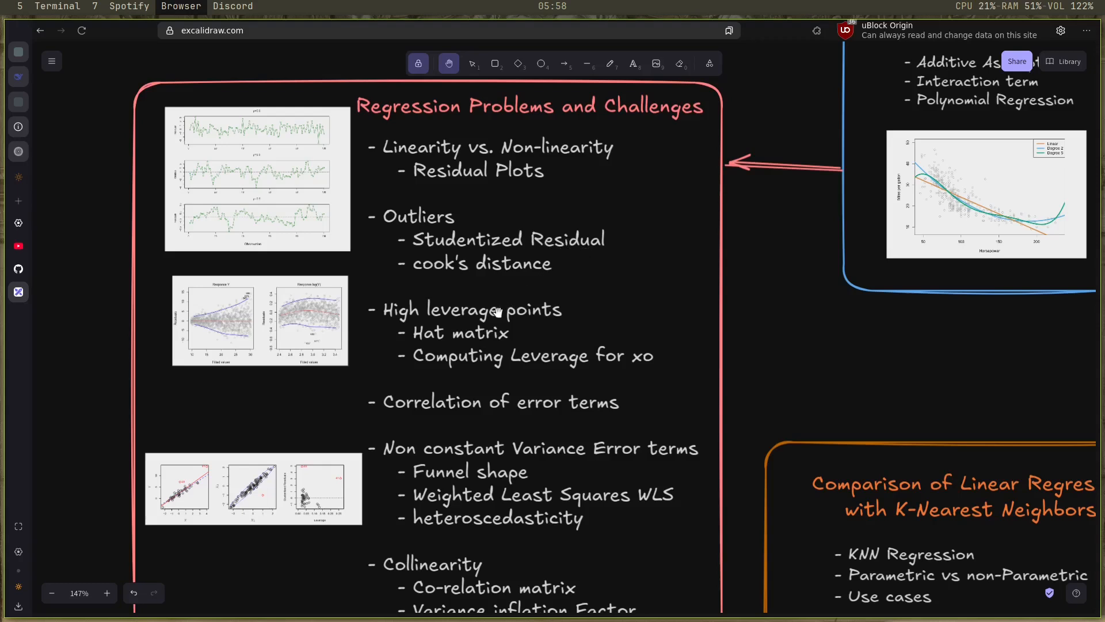
scroll("down", 3)
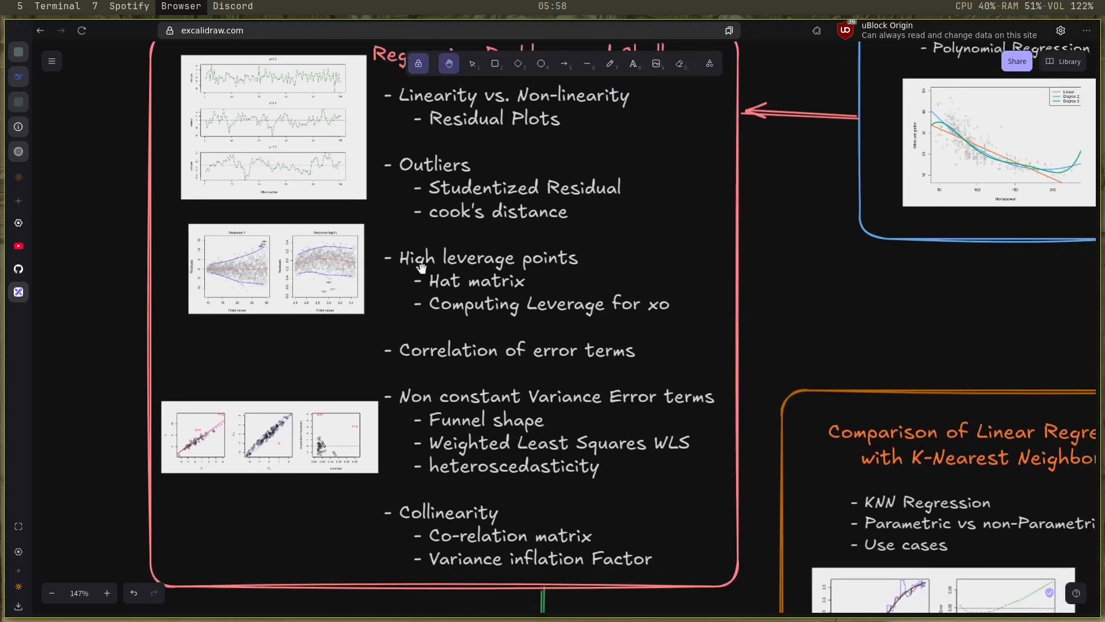
mouse_move(468, 292)
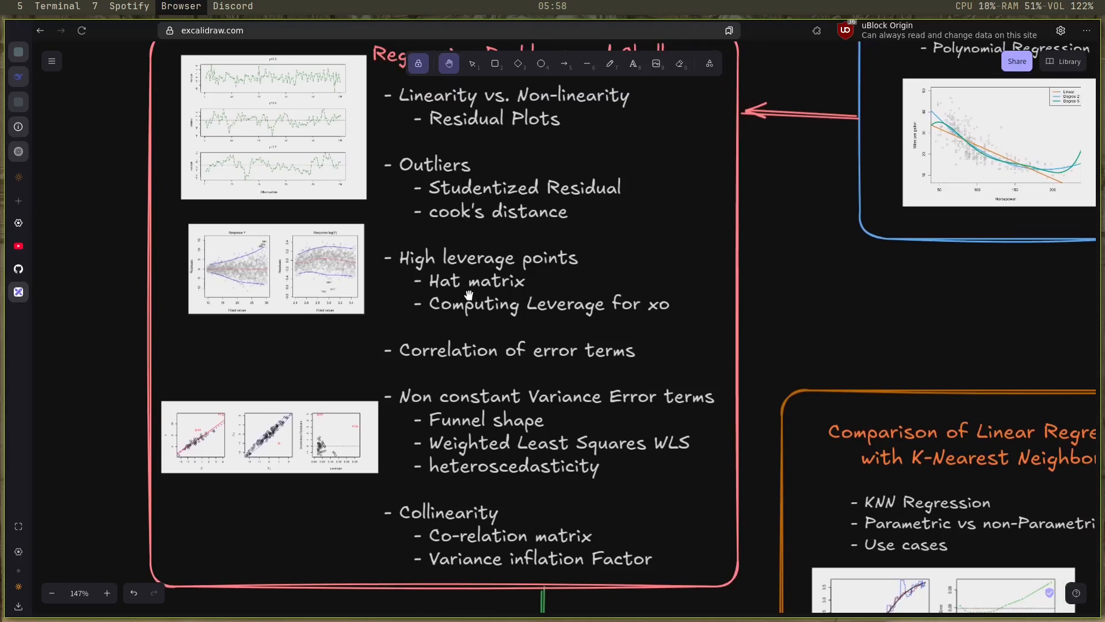
mouse_move(508, 295)
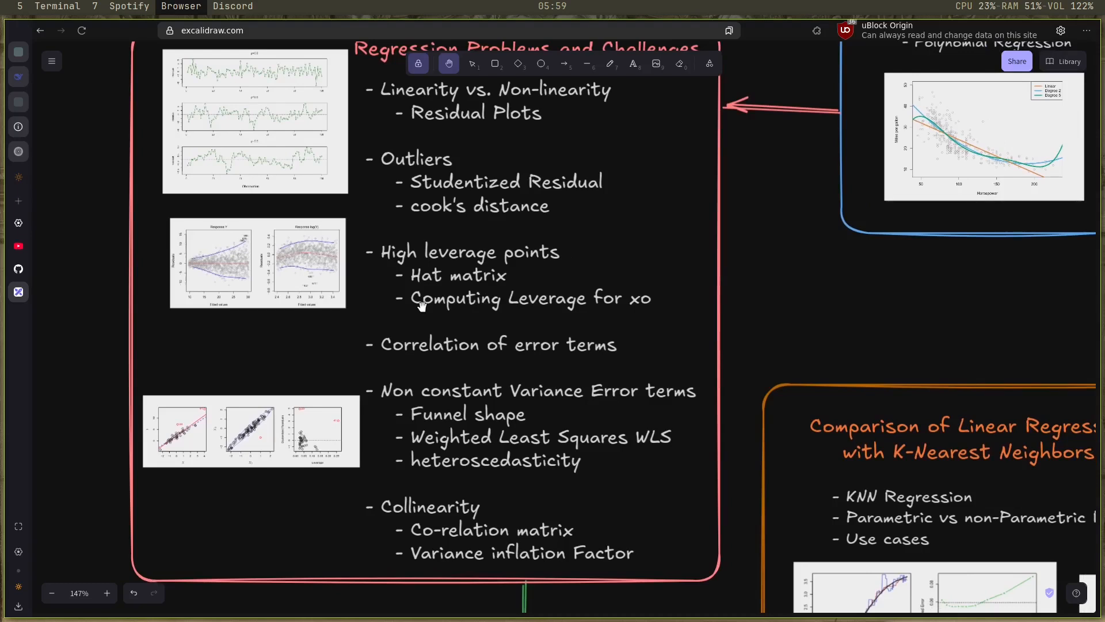
scroll("down", 3)
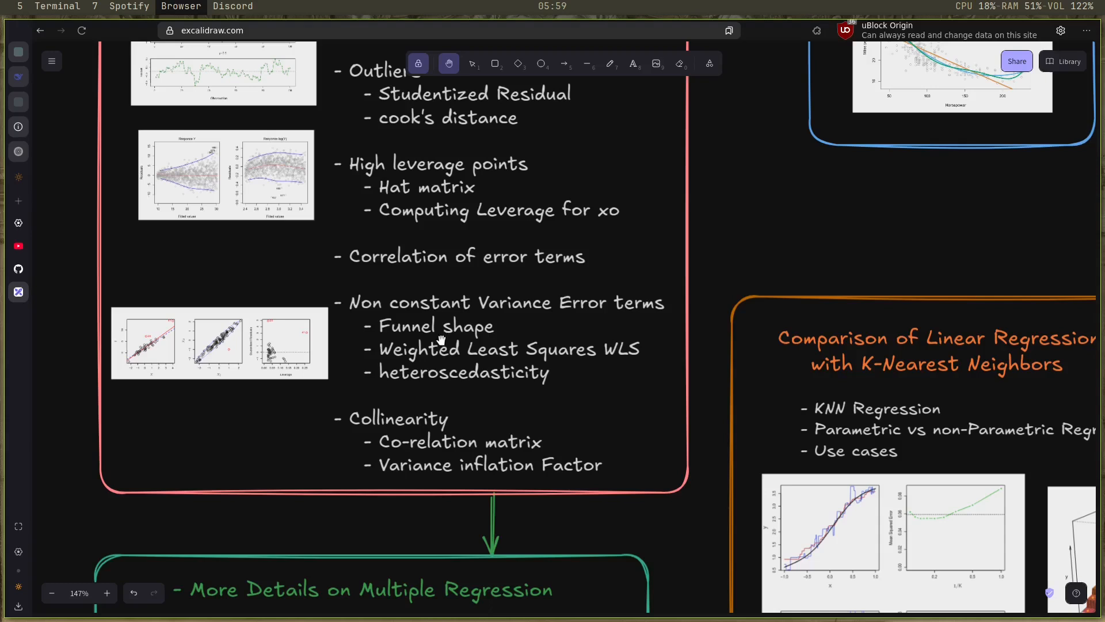
mouse_move(502, 374)
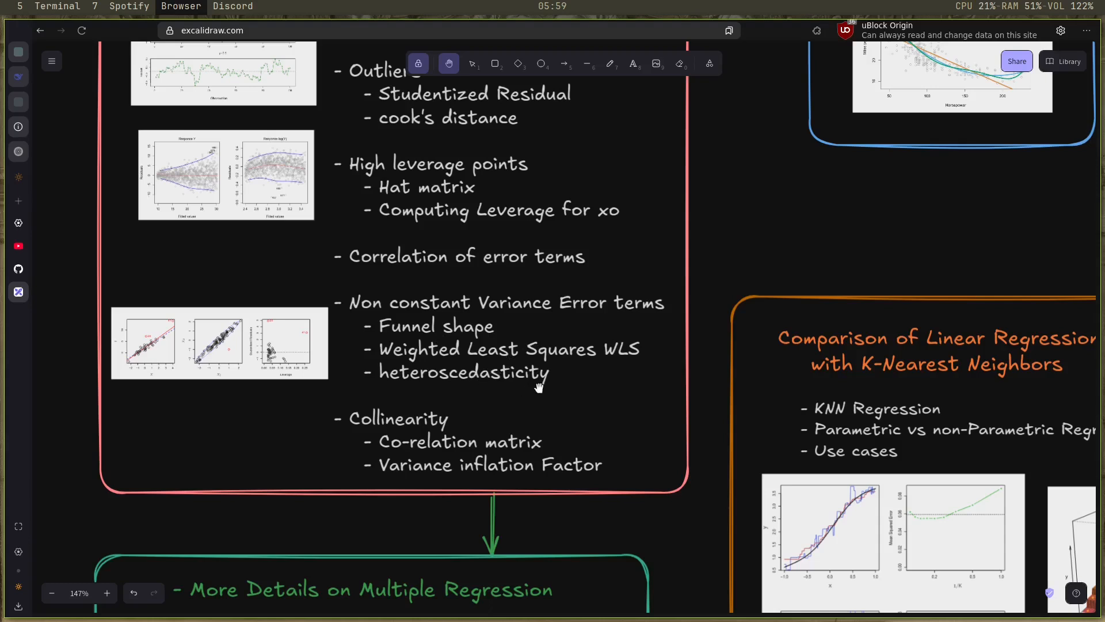
scroll("down", 3)
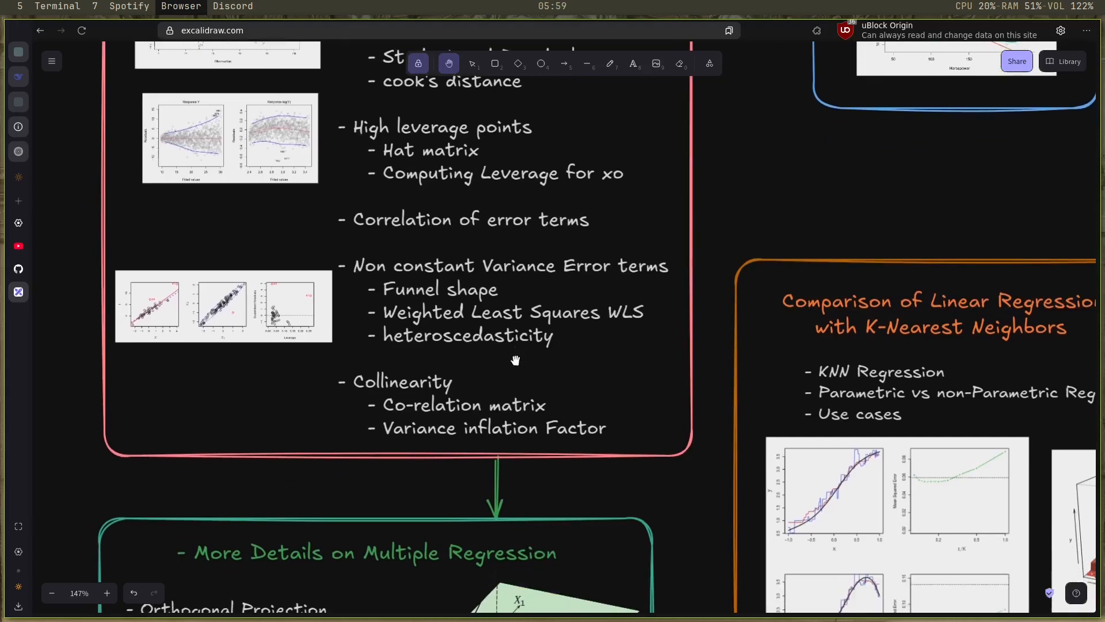
scroll("up", 3)
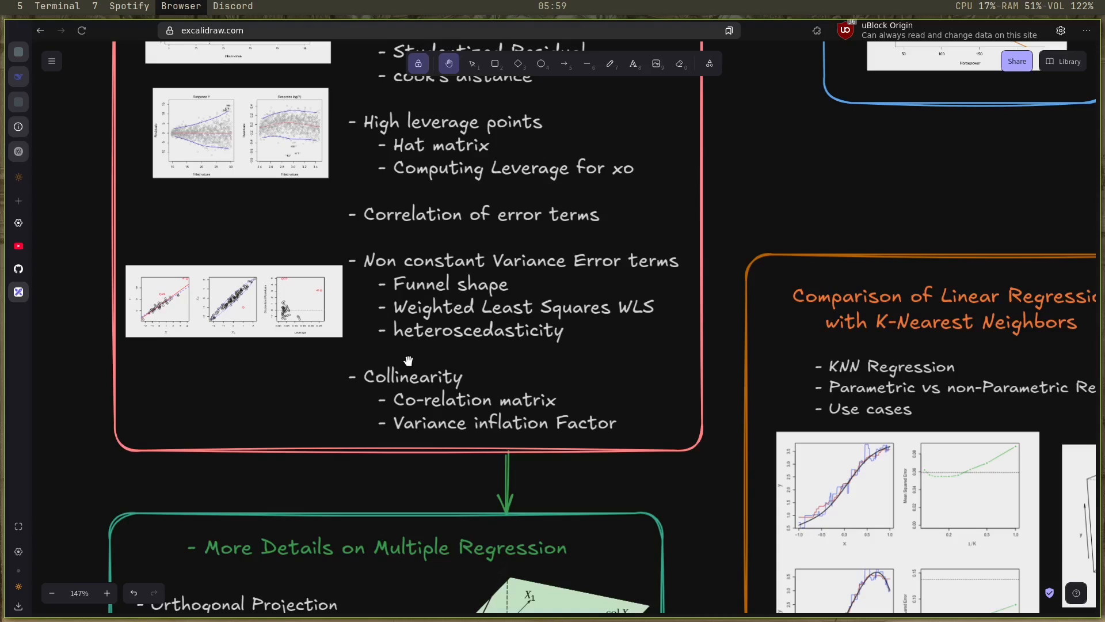
mouse_move(540, 361)
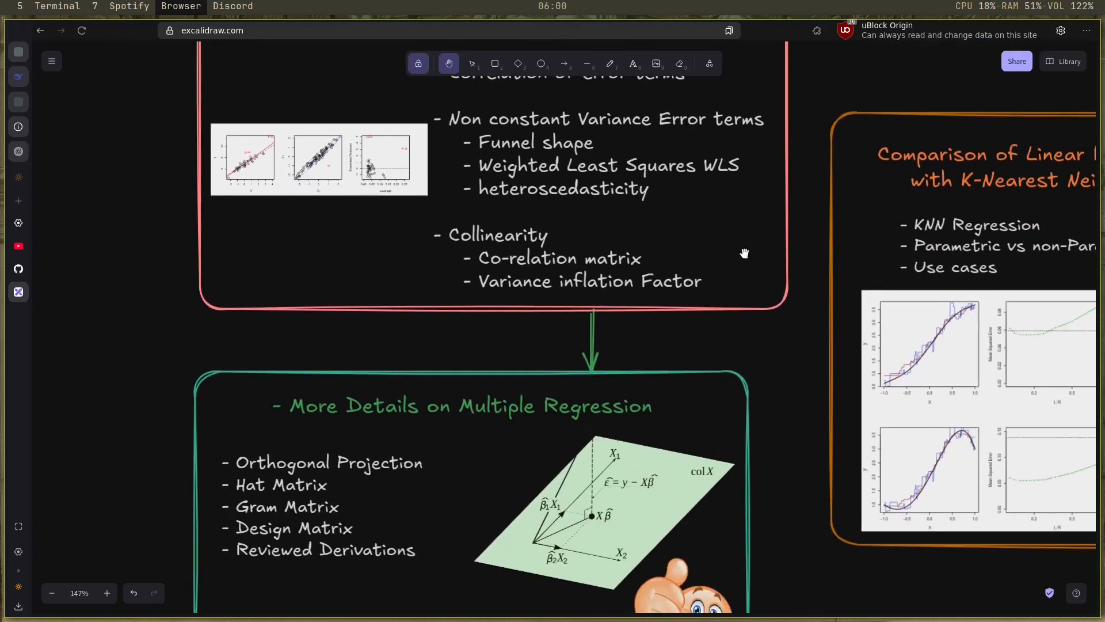
Scroll down to the green 'More Details on Multiple Regression' box, enlarged to 172%
scroll("down", 3)
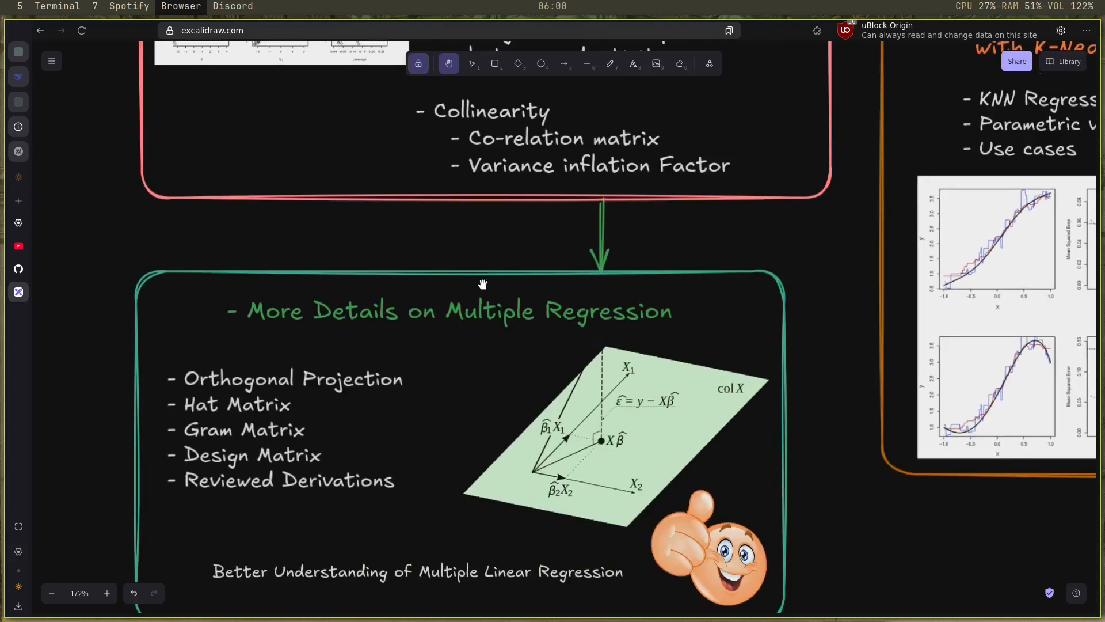
scroll("down", 3)
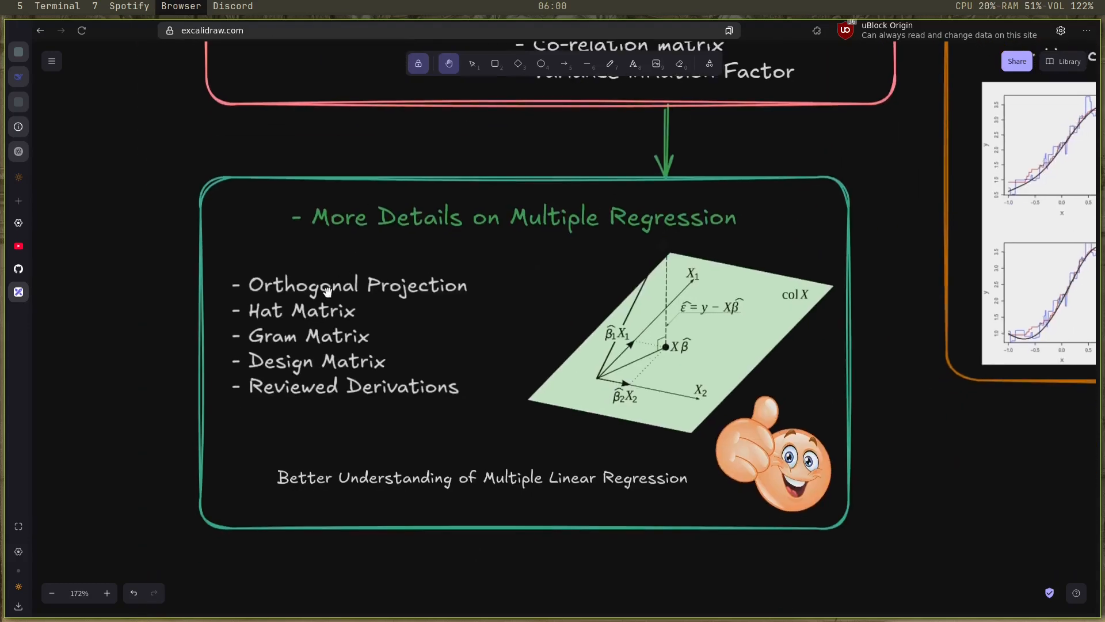
mouse_move(452, 281)
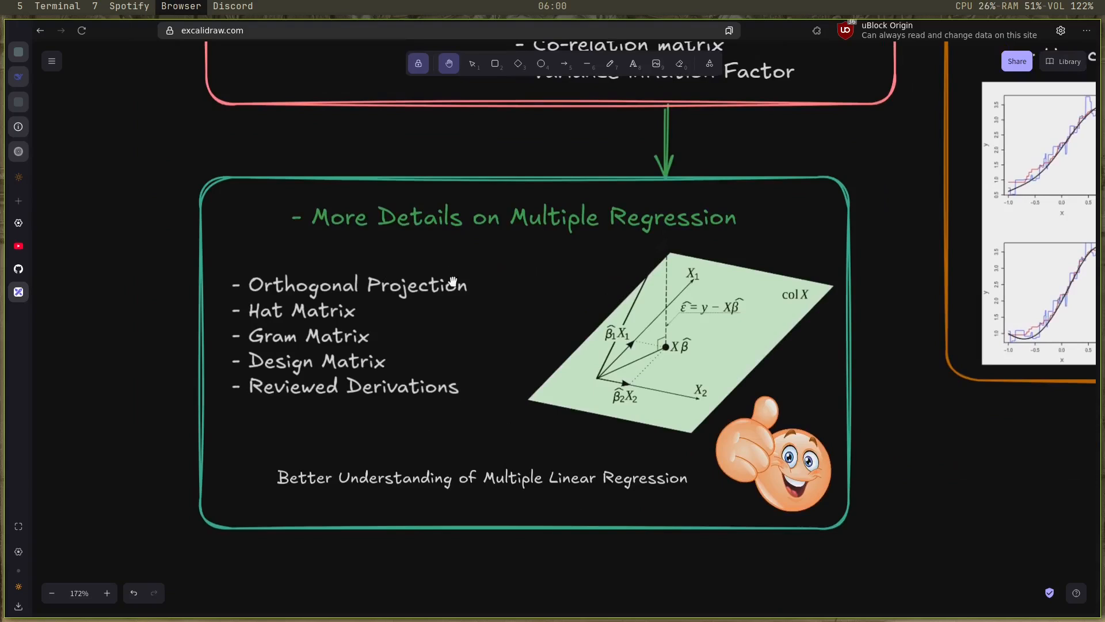
mouse_move(372, 351)
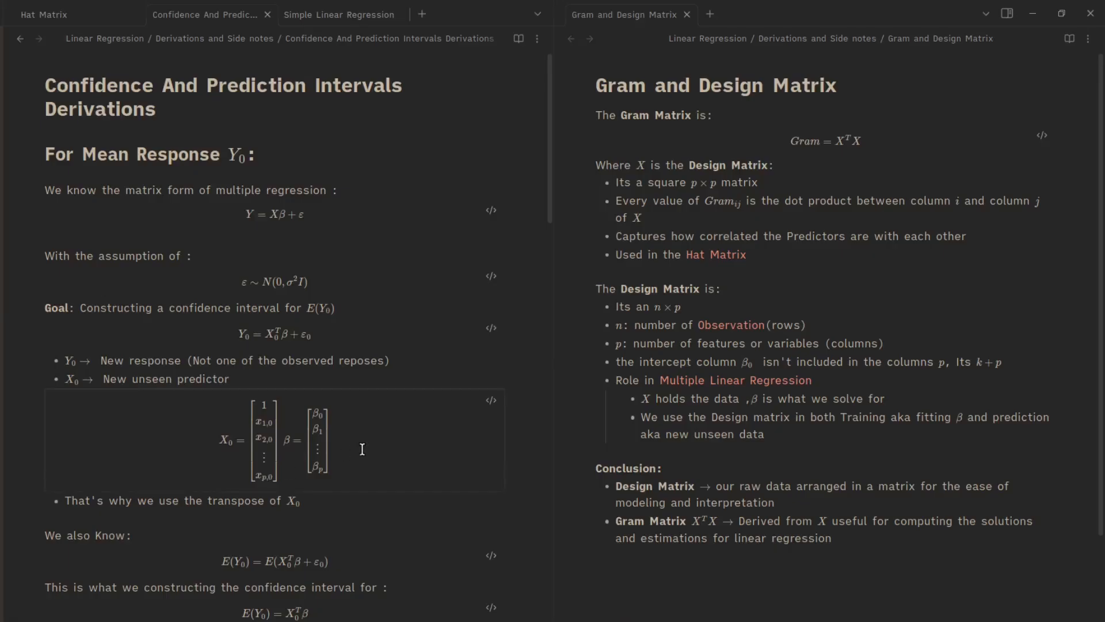
Scroll down the Confidence And Prediction Intervals Derivations note beside Gram and Design Matrix
scroll("down", 3)
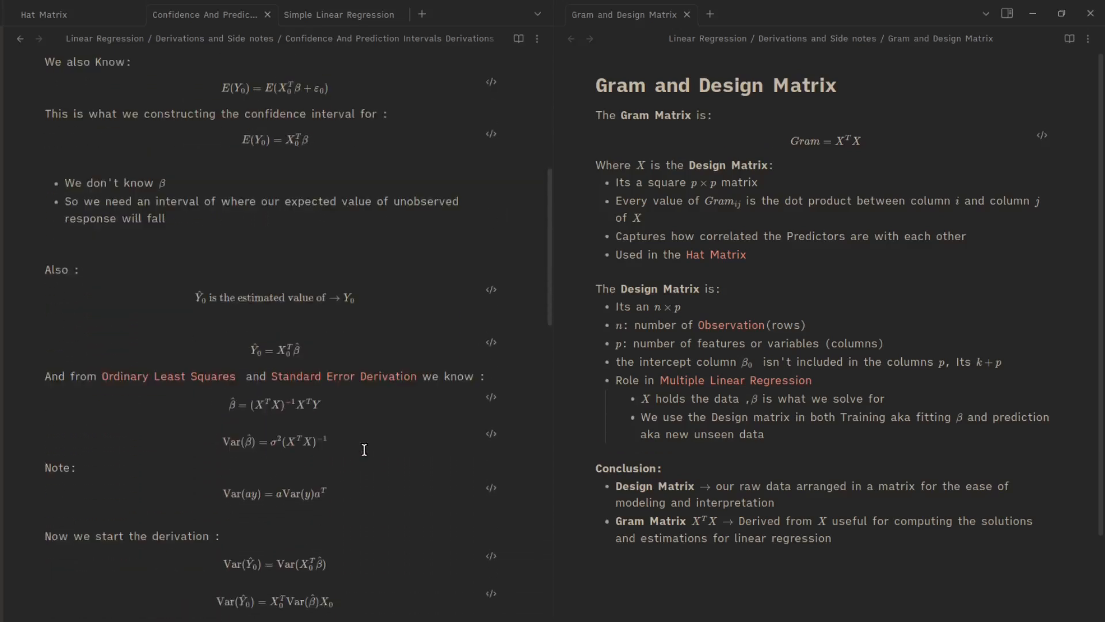
scroll("down", 3)
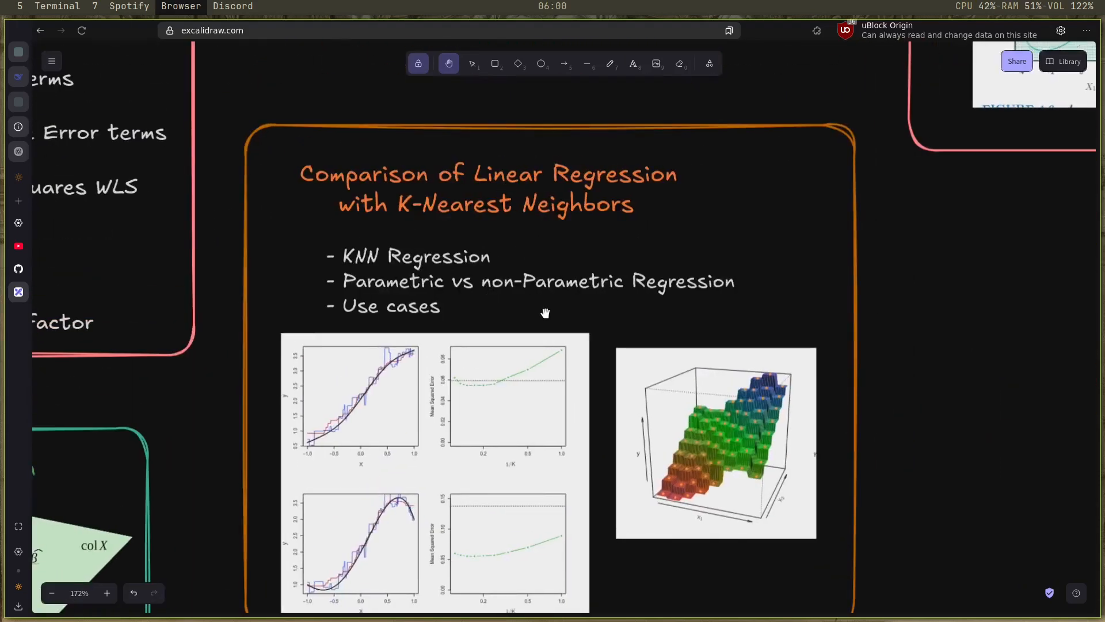
mouse_move(479, 267)
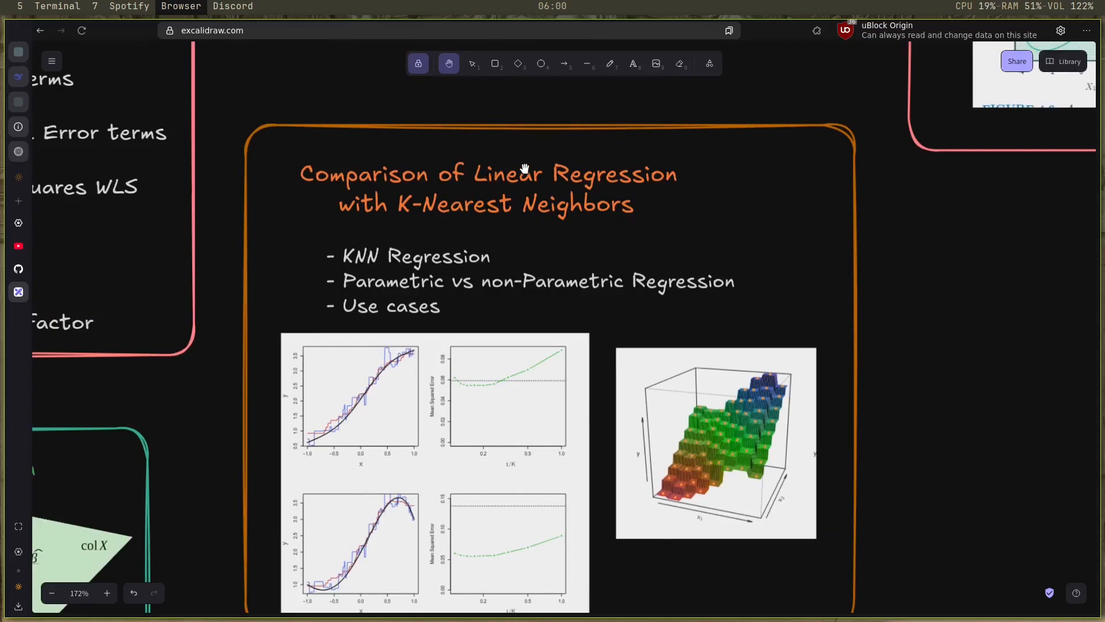
mouse_move(592, 231)
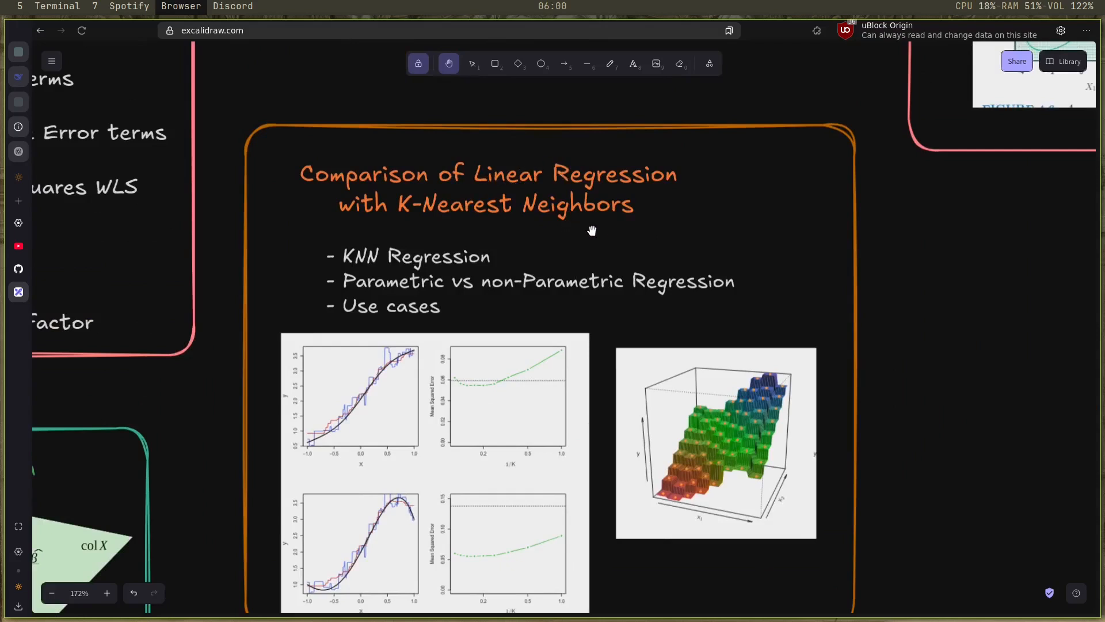
mouse_move(430, 261)
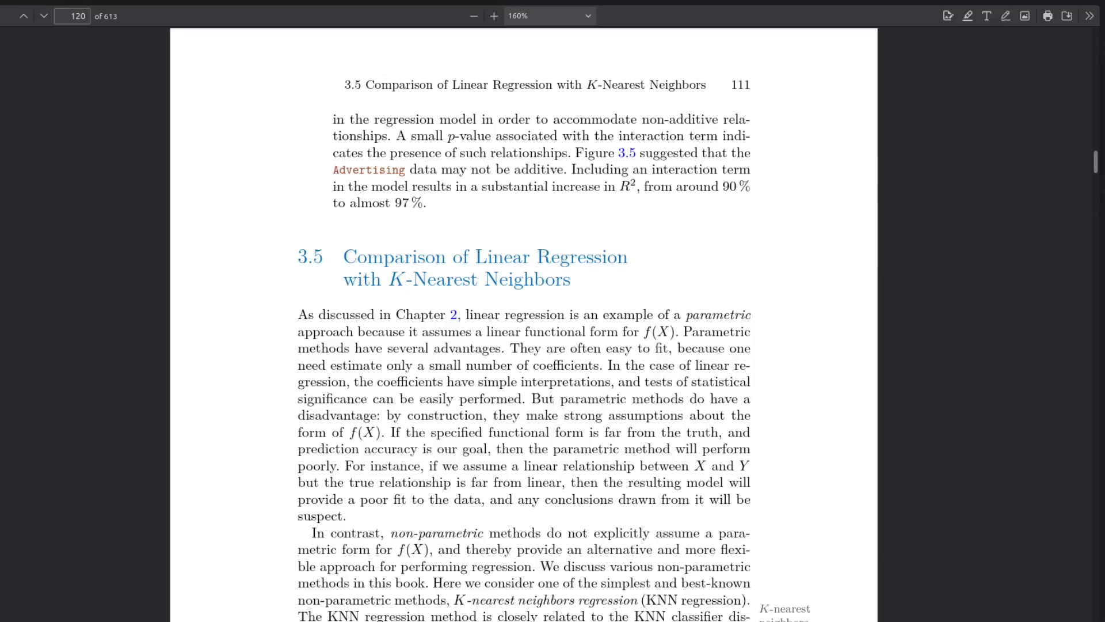
Scroll textbook section 3.5 from page 120 to the curse-of-dimensionality discussion on page 124
scroll("down", 3)
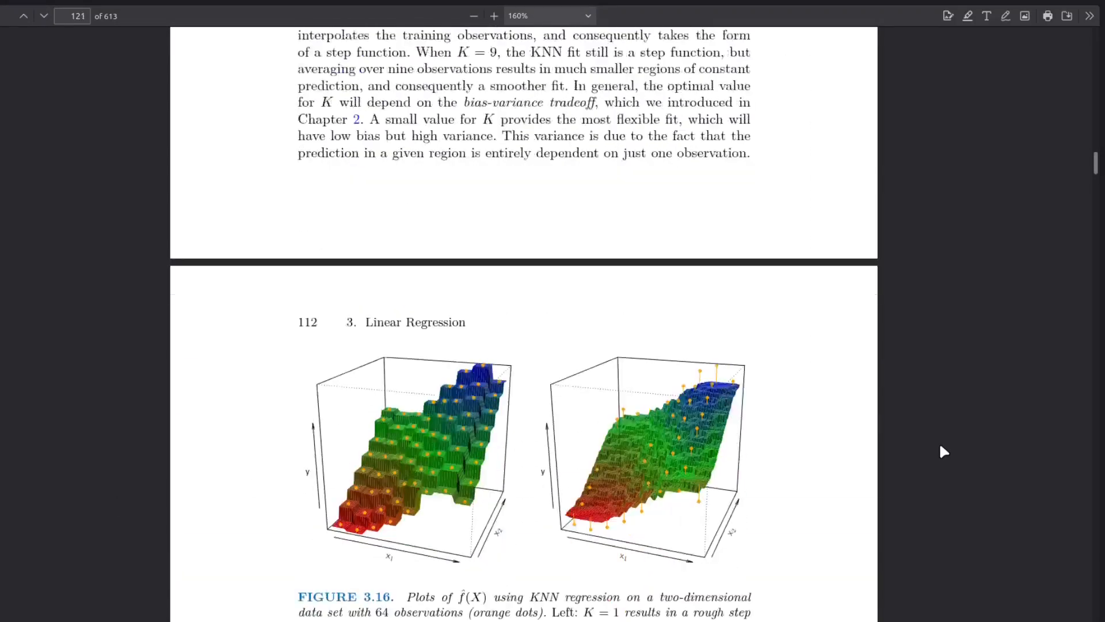
scroll("down", 3)
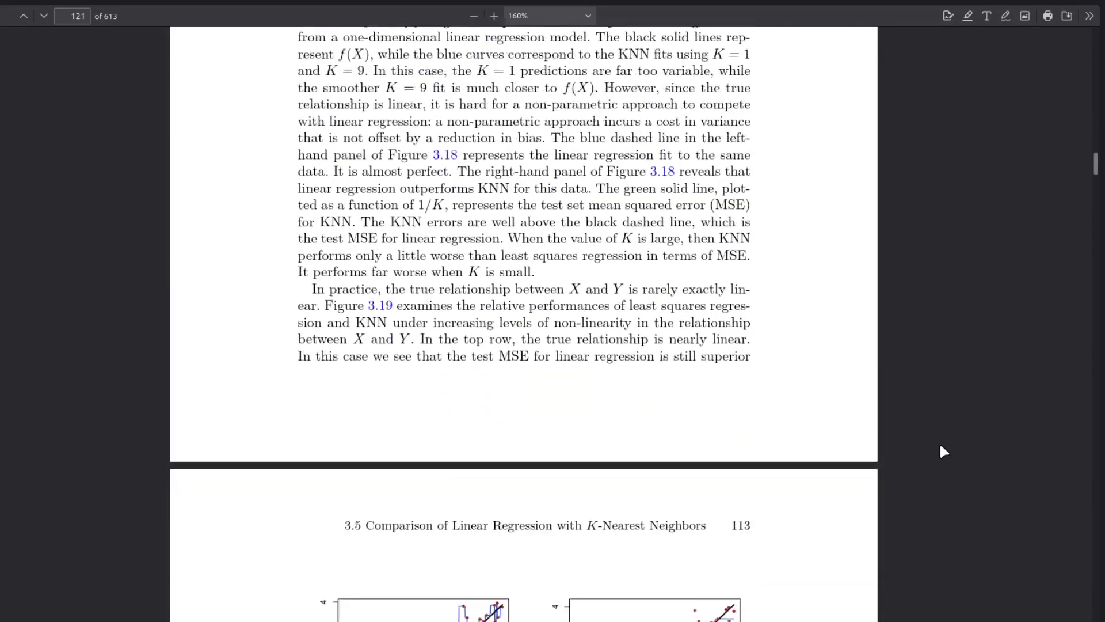
scroll("down", 3)
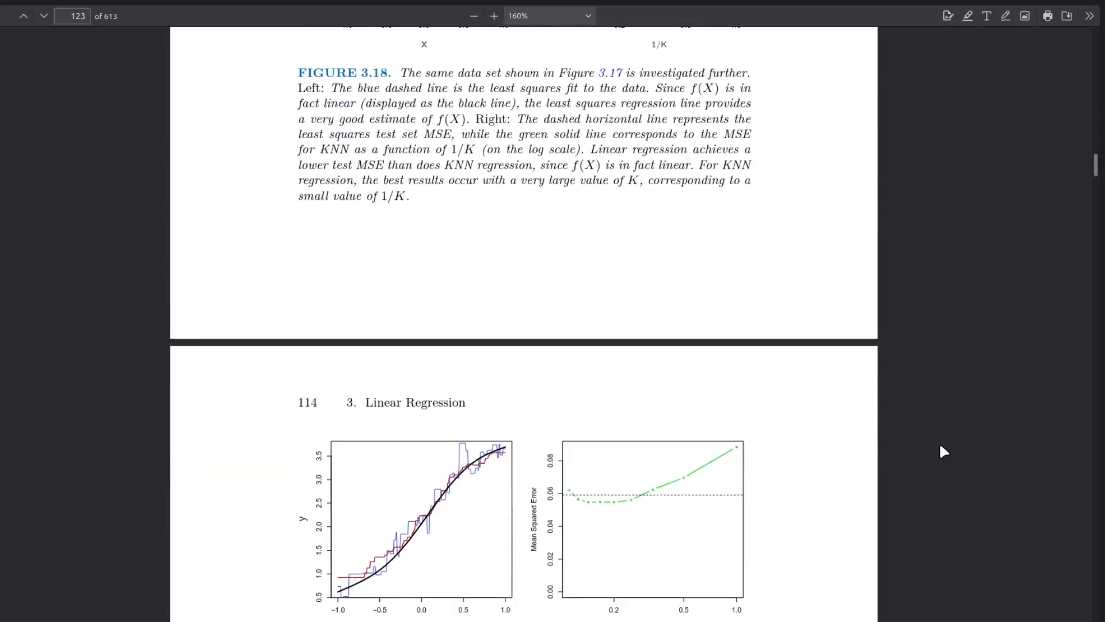
scroll("down", 3)
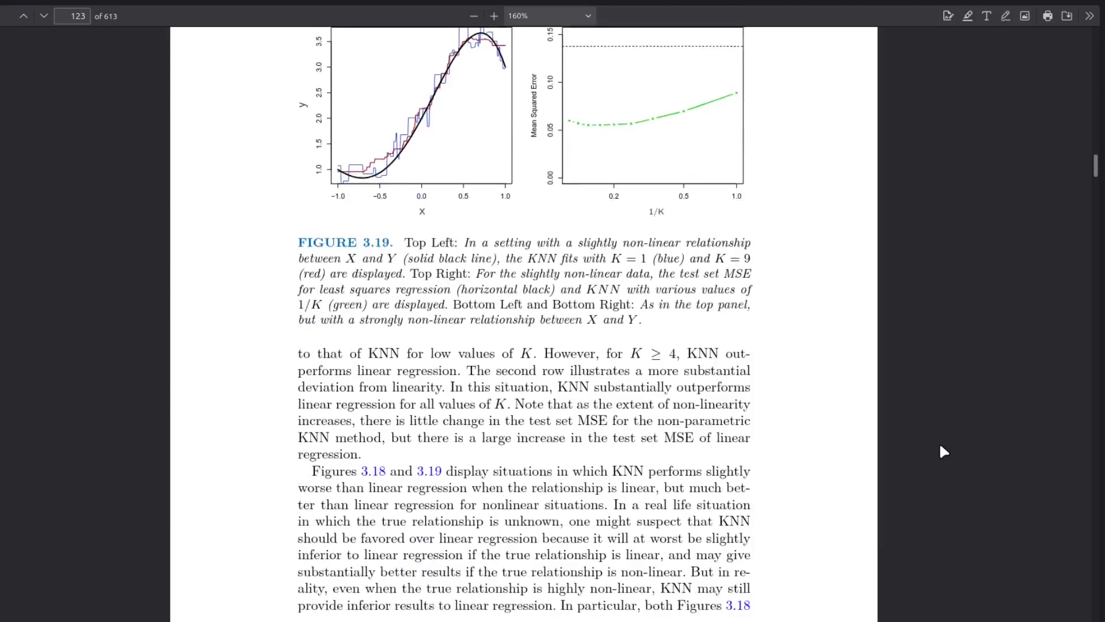
scroll("down", 3)
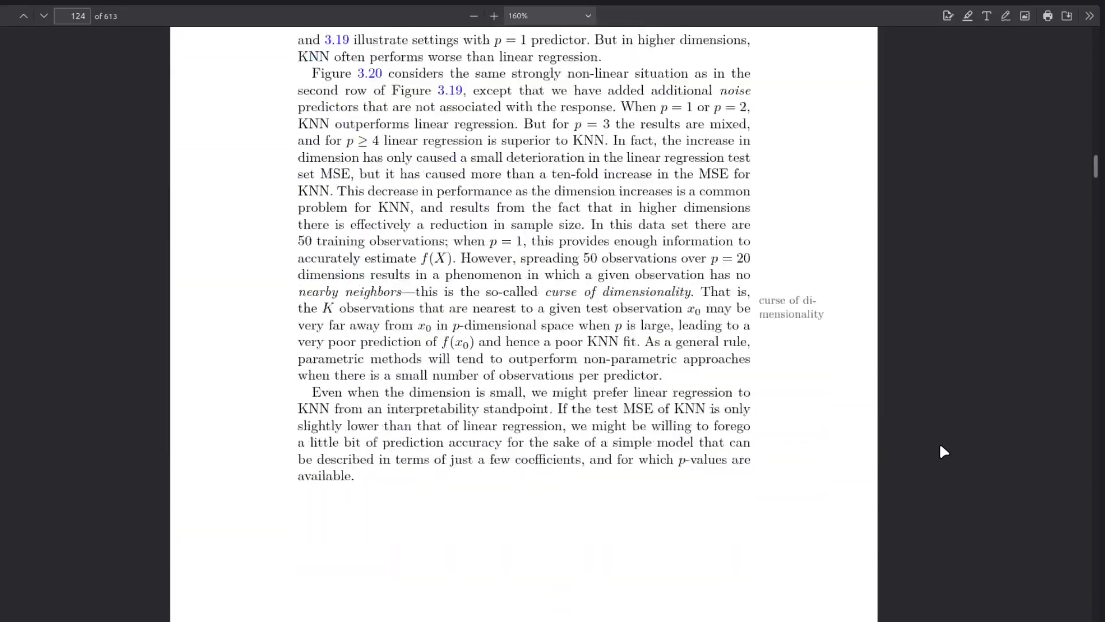
scroll("up", 3)
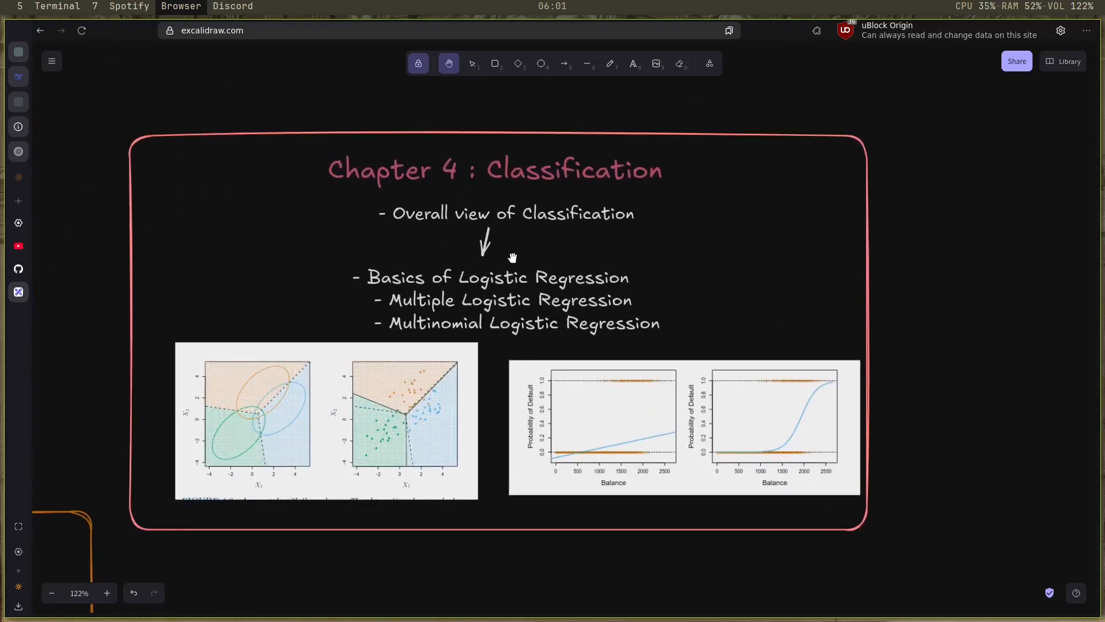
mouse_move(550, 185)
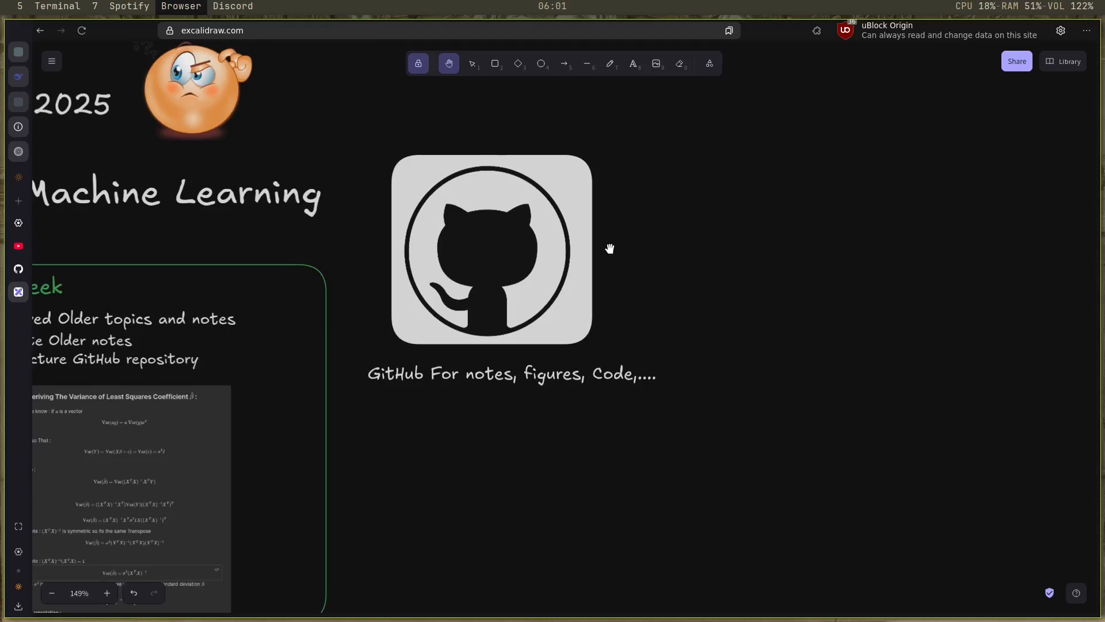
mouse_move(528, 190)
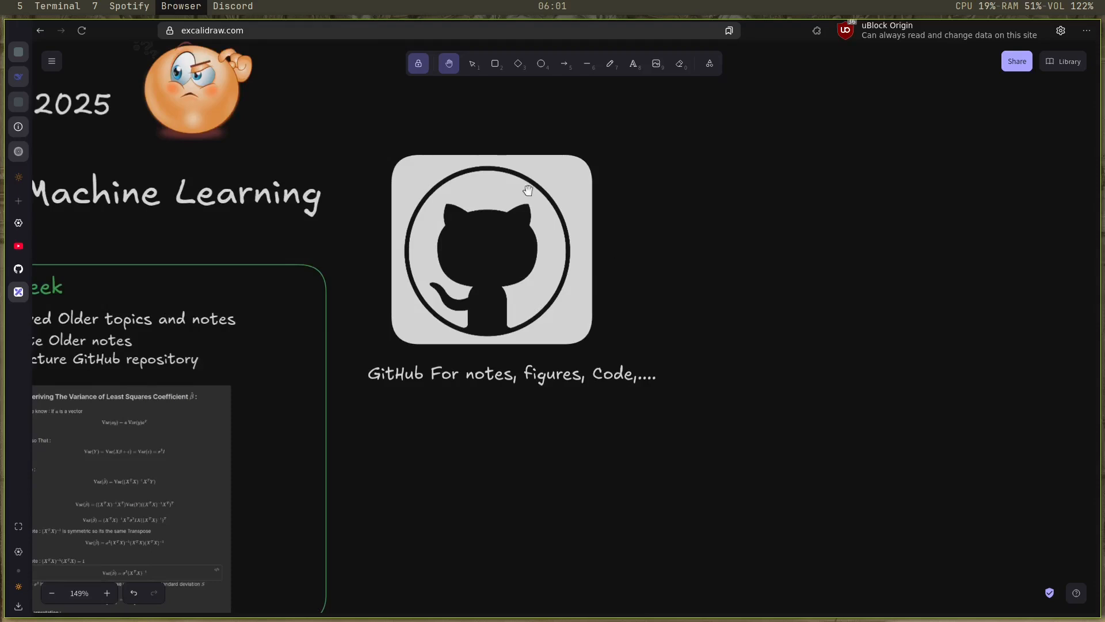